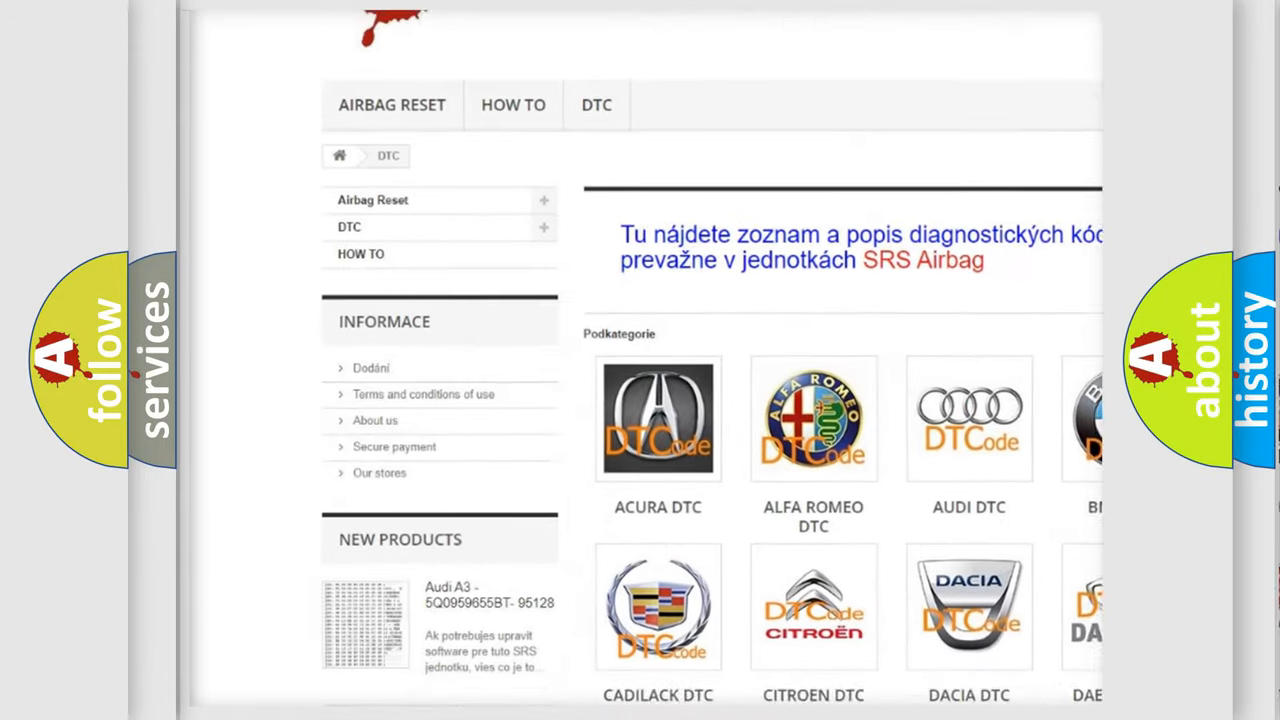
Open the AUDI DTC tile from the Podkategorie grid to list Audi diagnostic codes
scroll(down, 3)
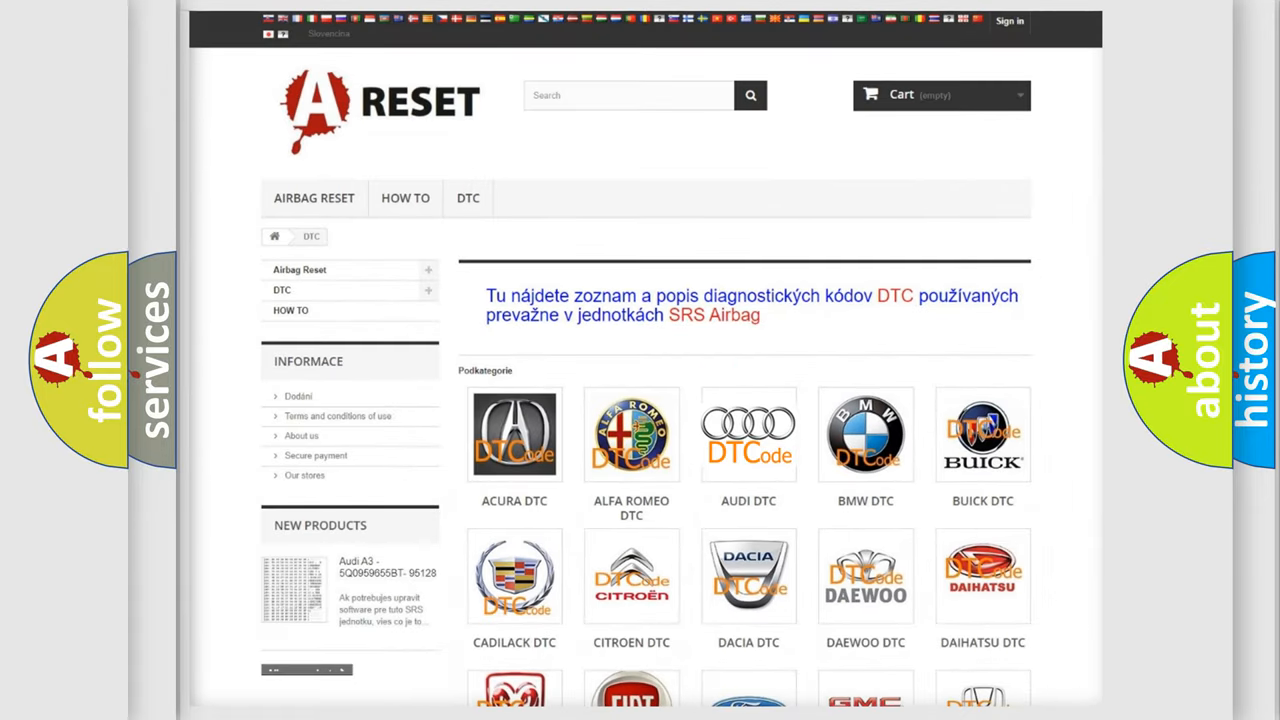
click(748, 434)
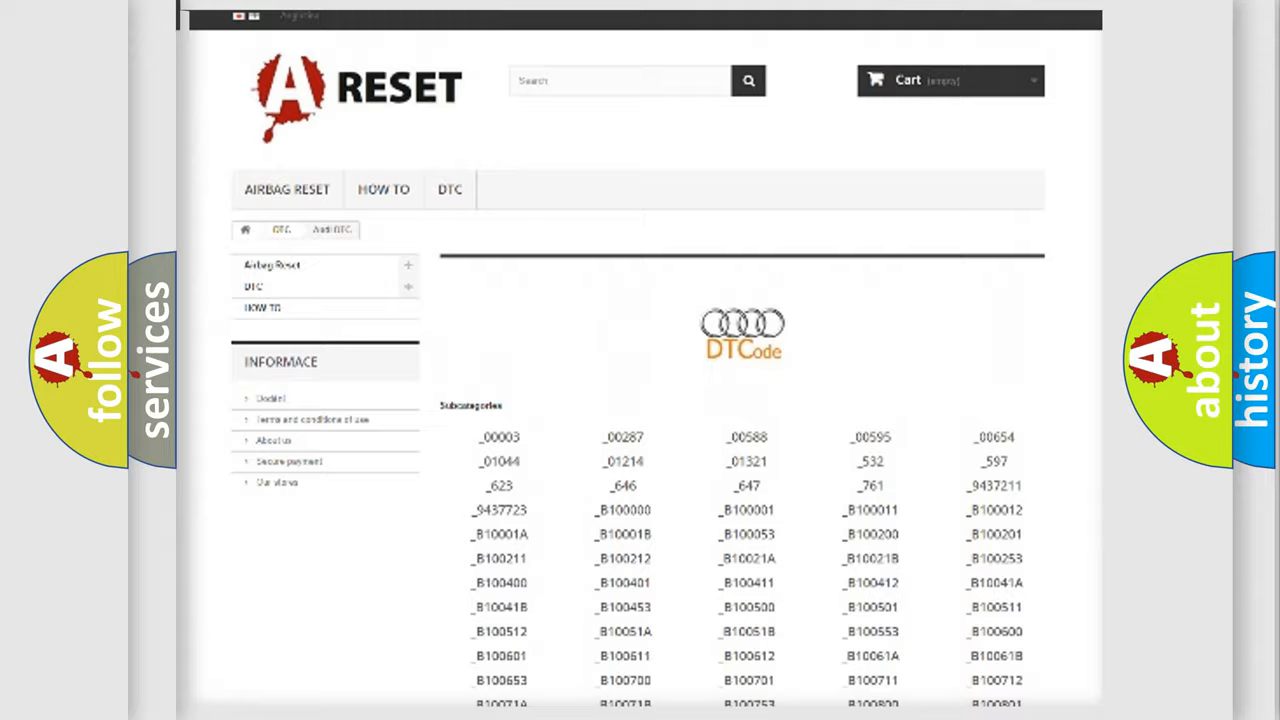